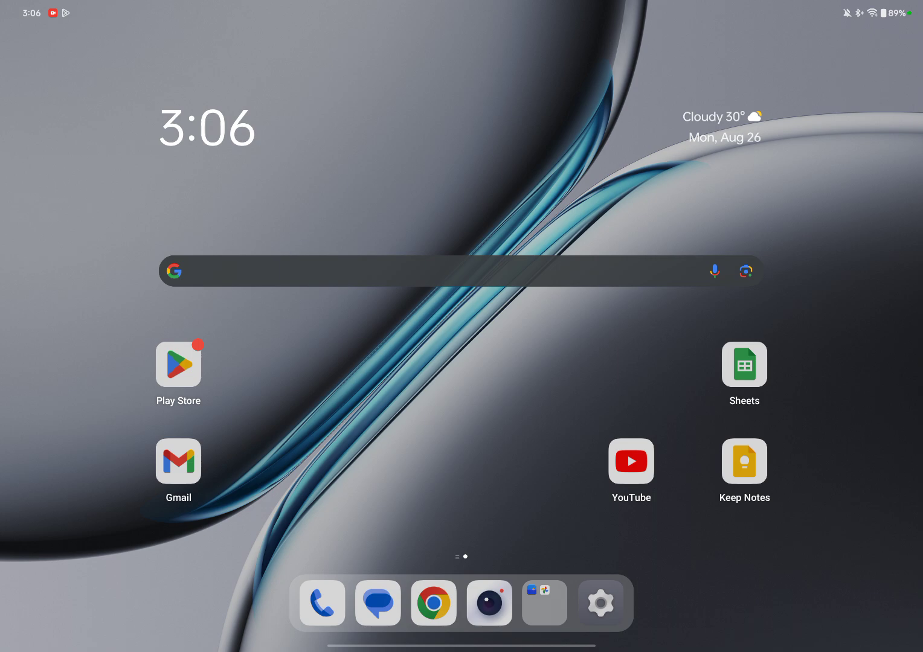
Launch YouTube from the home screen and browse down its feed of recommended videos.
click(630, 461)
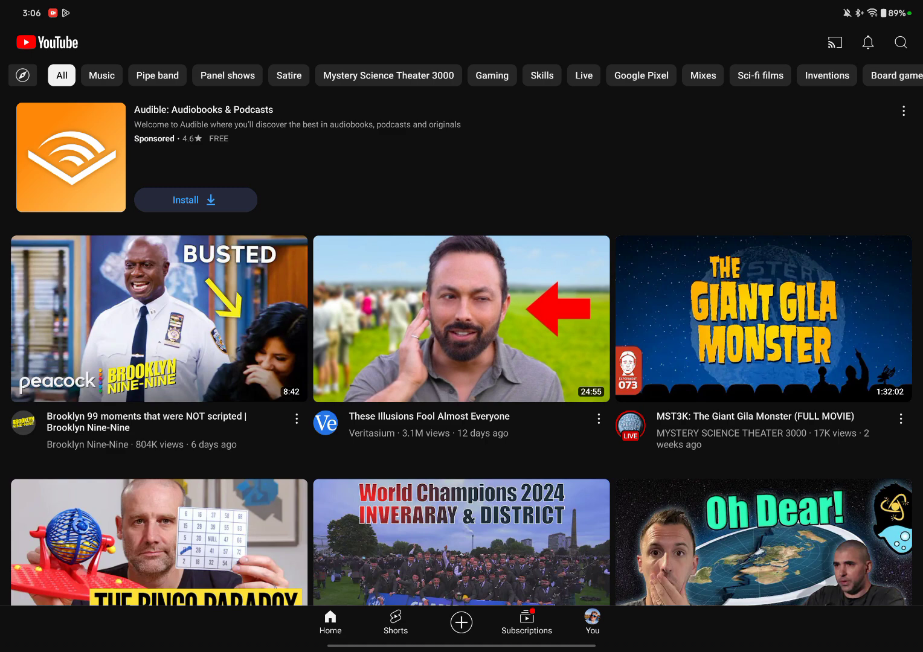
scroll(down, 3)
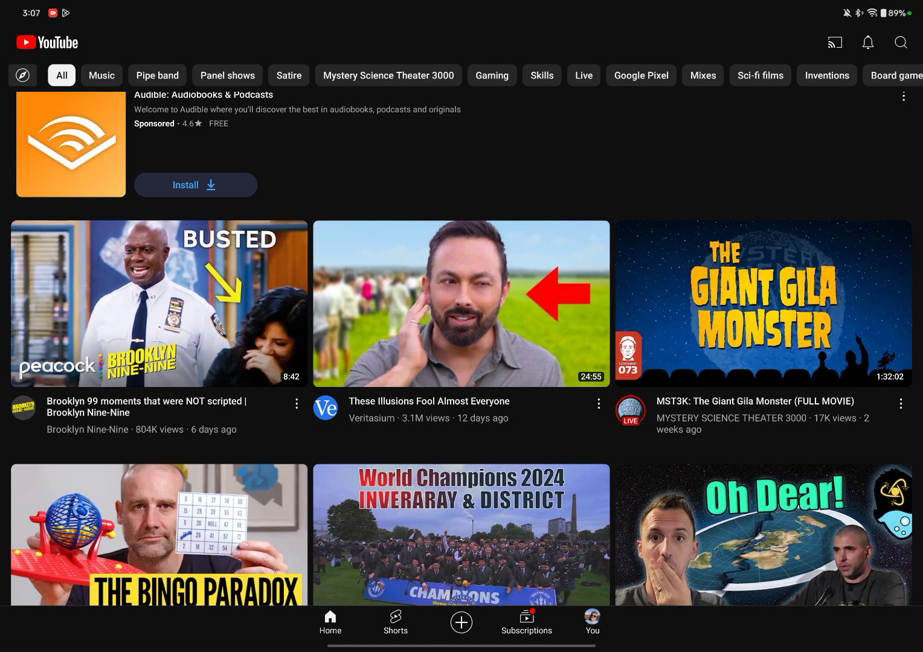